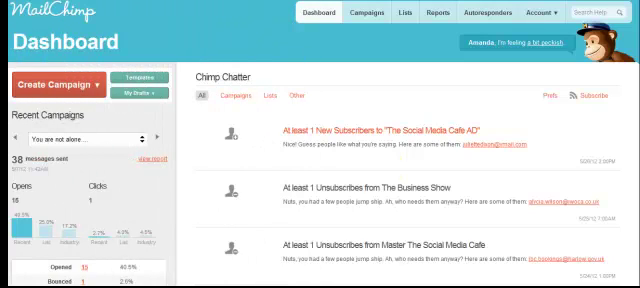
{"action": "mouse_move", "coordinate": [385, 170]}
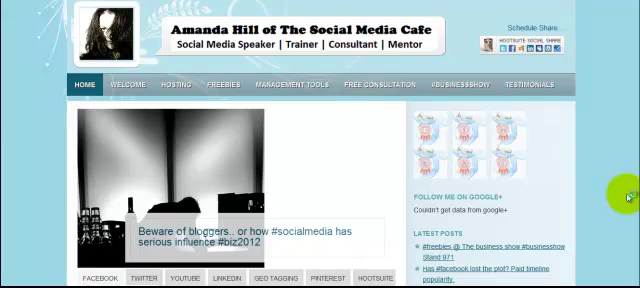
Step: Scroll down the MailChimp lists page toward the new list or groups prompt
{"action": "scroll", "scroll_direction": "down", "scroll_amount": 3}
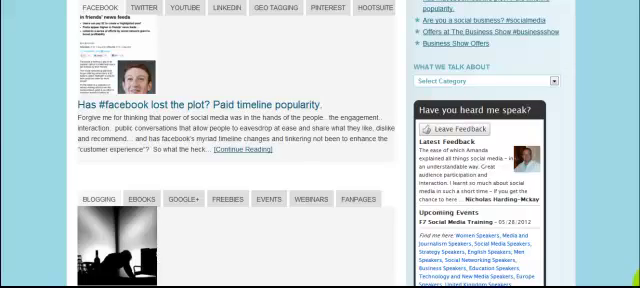
{"action": "scroll", "scroll_direction": "down", "scroll_amount": 3}
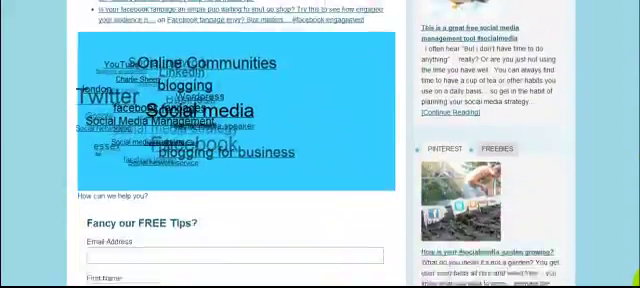
{"action": "scroll", "scroll_direction": "down", "scroll_amount": 3}
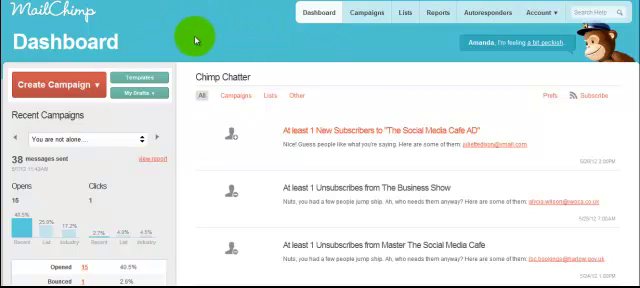
{"action": "mouse_move", "coordinate": [390, 14]}
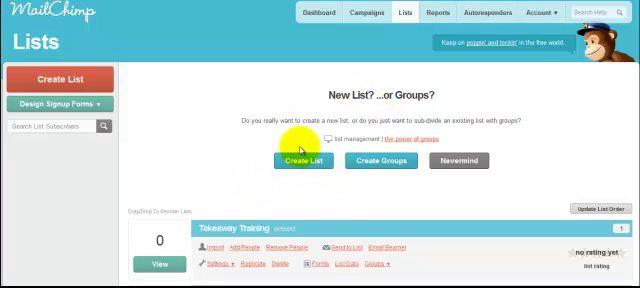
Step: Start a brand-new list named test1 with default subject test1, and review the contact details
{"action": "left_click", "coordinate": [303, 162]}
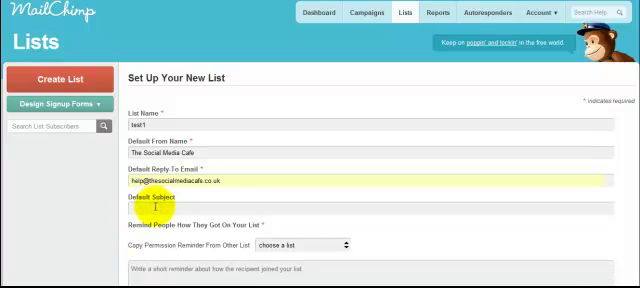
{"action": "type", "text": "test1"}
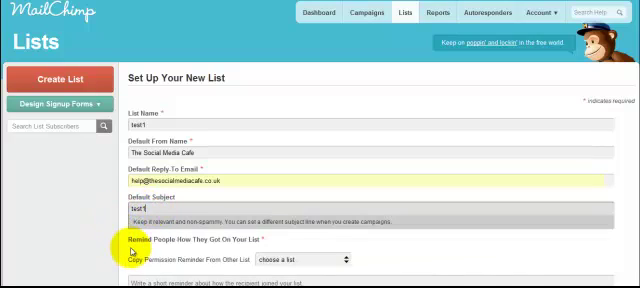
{"action": "scroll", "scroll_direction": "down", "scroll_amount": 3}
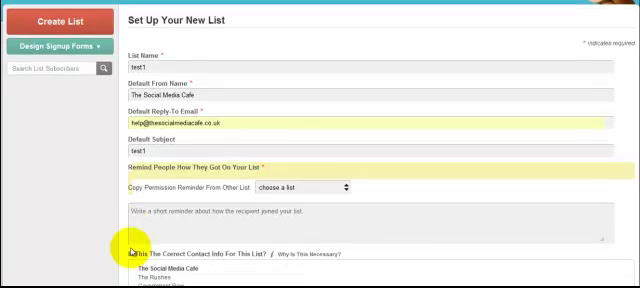
{"action": "scroll", "scroll_direction": "down", "scroll_amount": 3}
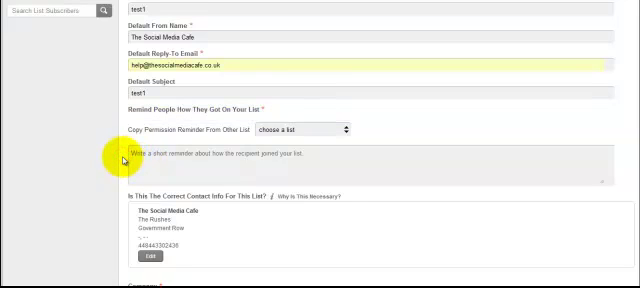
{"action": "scroll", "scroll_direction": "down", "scroll_amount": 3}
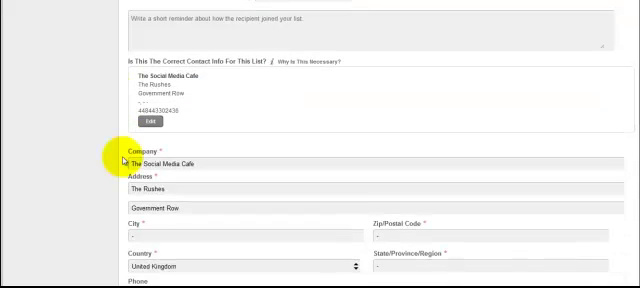
{"action": "scroll", "scroll_direction": "down", "scroll_amount": 3}
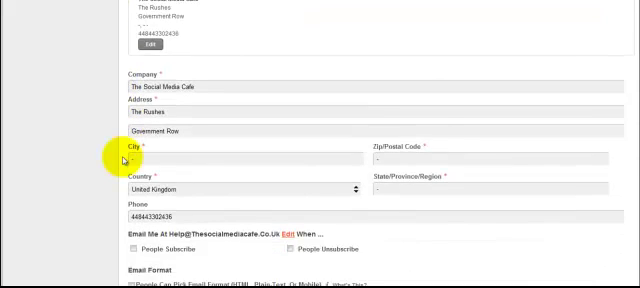
{"action": "scroll", "scroll_direction": "down", "scroll_amount": 3}
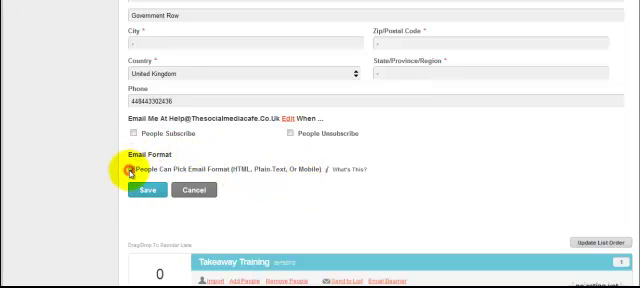
Step: Let subscribers pick email format, copy Takeaway Training's permission reminder, and save list test1
{"action": "left_click", "coordinate": [123, 174]}
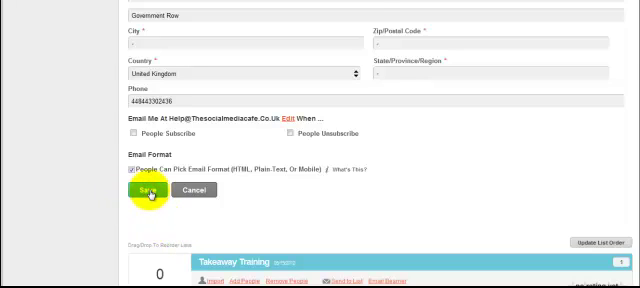
{"action": "left_click", "coordinate": [143, 191]}
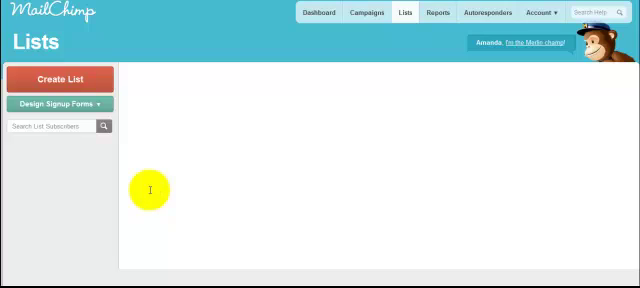
{"action": "left_click", "coordinate": [60, 77]}
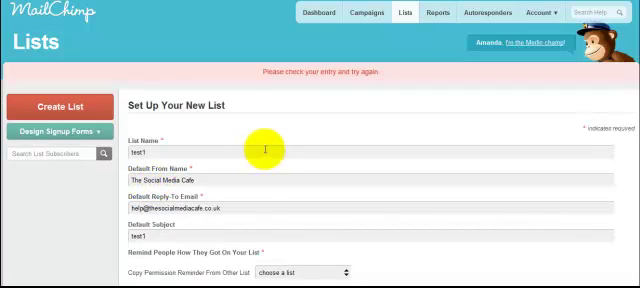
{"action": "scroll", "scroll_direction": "down", "scroll_amount": 3}
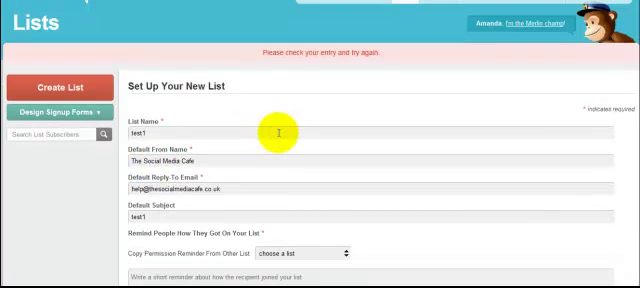
{"action": "scroll", "scroll_direction": "down", "scroll_amount": 3}
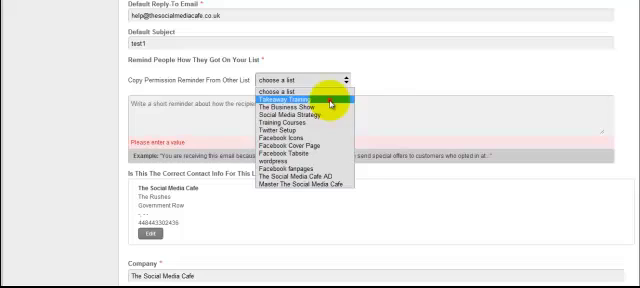
{"action": "left_click", "coordinate": [290, 100]}
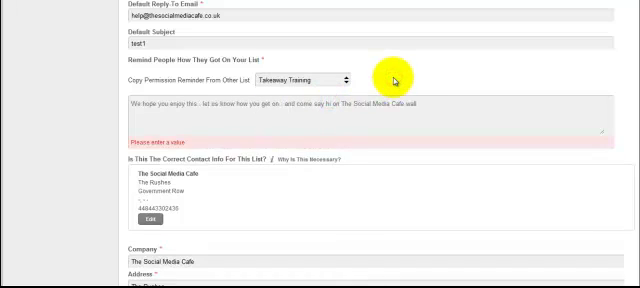
{"action": "scroll", "scroll_direction": "down", "scroll_amount": 3}
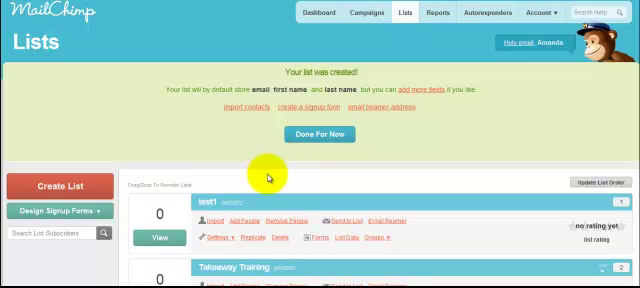
{"action": "scroll", "scroll_direction": "down", "scroll_amount": 3}
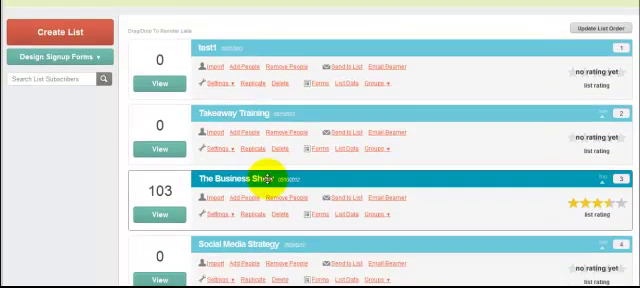
{"action": "scroll", "scroll_direction": "down", "scroll_amount": 3}
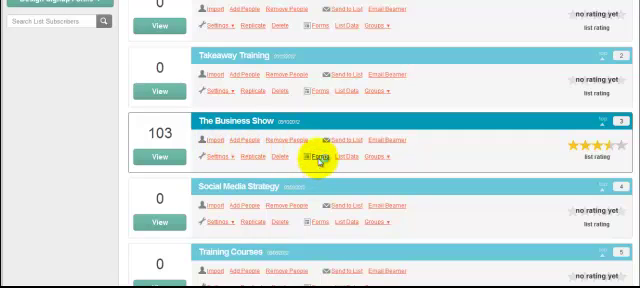
Step: Open The Business Show's signup form embed code and choose the Classic Form style
{"action": "left_click", "coordinate": [322, 155]}
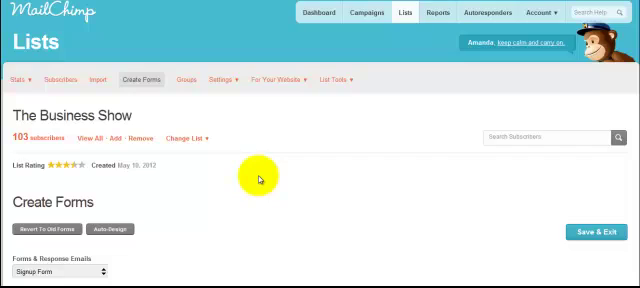
{"action": "scroll", "scroll_direction": "down", "scroll_amount": 3}
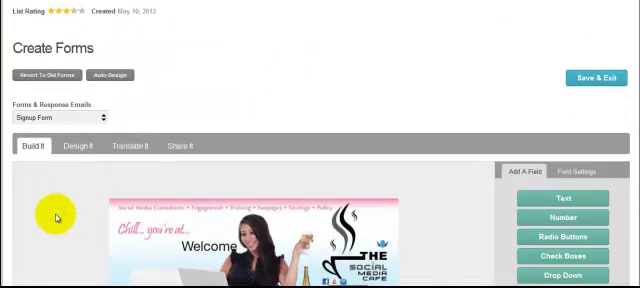
{"action": "scroll", "scroll_direction": "down", "scroll_amount": 3}
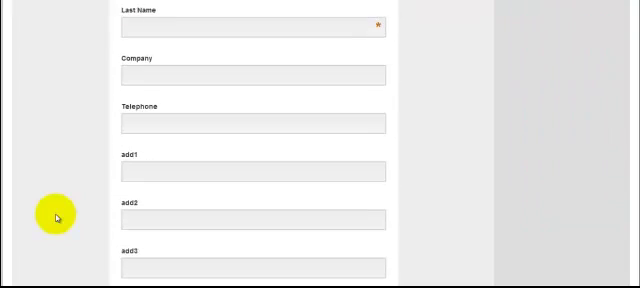
{"action": "scroll", "scroll_direction": "down", "scroll_amount": 3}
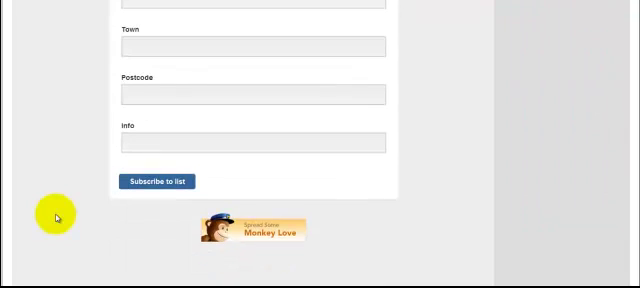
{"action": "scroll", "scroll_direction": "up", "scroll_amount": 3}
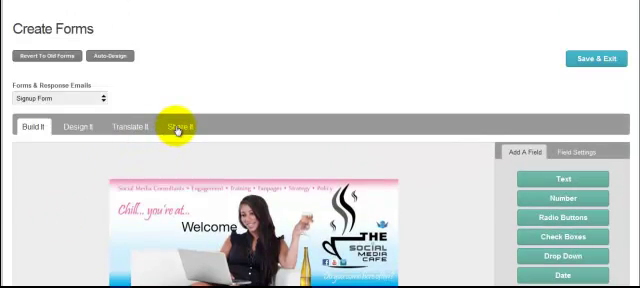
{"action": "left_click", "coordinate": [186, 127]}
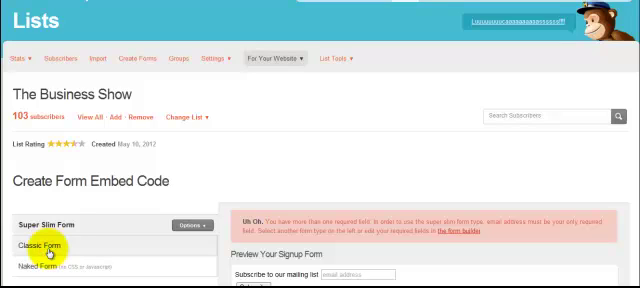
{"action": "left_click", "coordinate": [42, 245]}
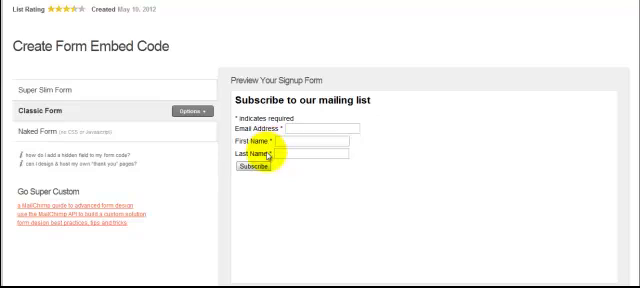
{"action": "mouse_move", "coordinate": [280, 148]}
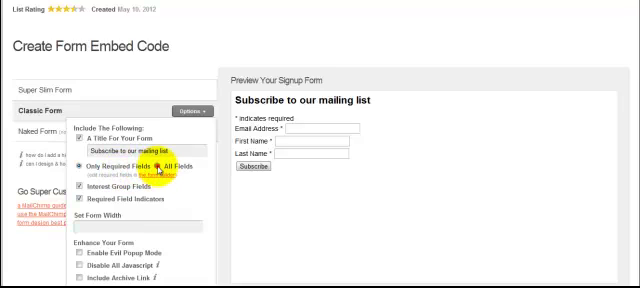
Step: Preview the classic form with all fields, then revert to only required fields
{"action": "left_click", "coordinate": [172, 163]}
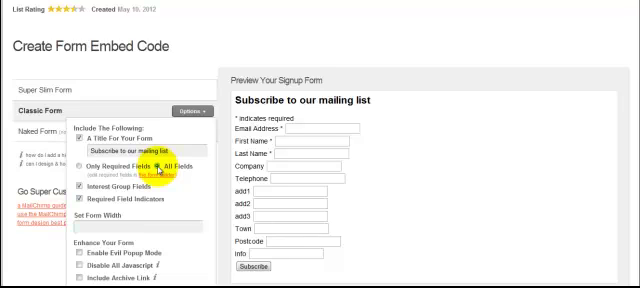
{"action": "left_click", "coordinate": [84, 165]}
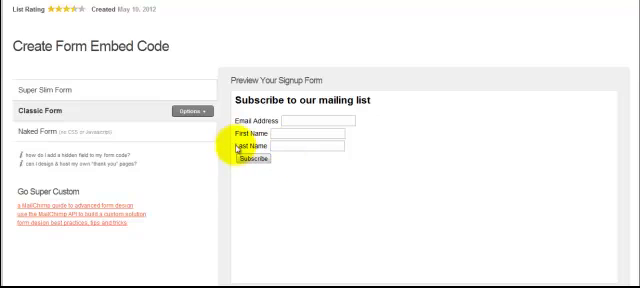
{"action": "mouse_move", "coordinate": [208, 70]}
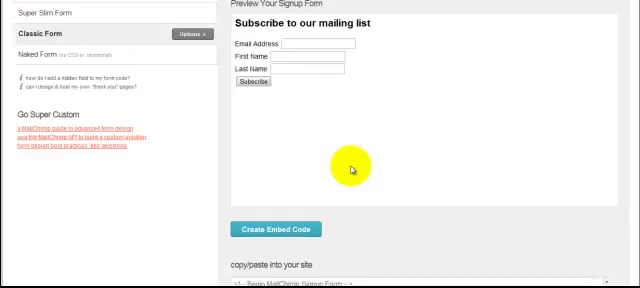
{"action": "scroll", "scroll_direction": "up", "scroll_amount": 3}
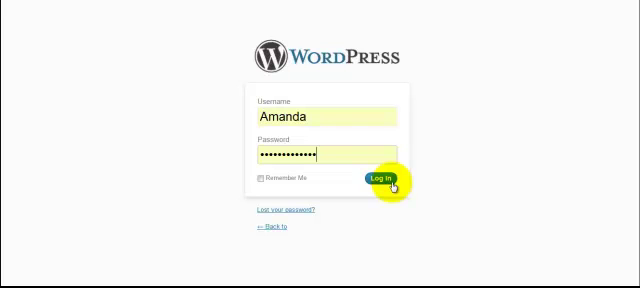
Step: Log in to the blog admin and dismiss the RoboForm master password prompt
{"action": "left_click", "coordinate": [378, 181]}
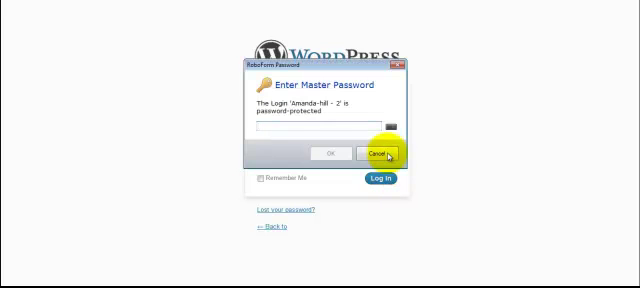
{"action": "left_click", "coordinate": [383, 152]}
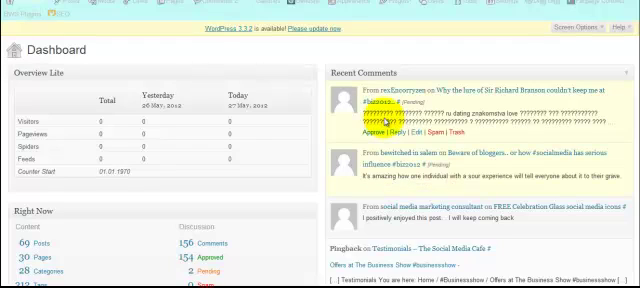
{"action": "mouse_move", "coordinate": [305, 50]}
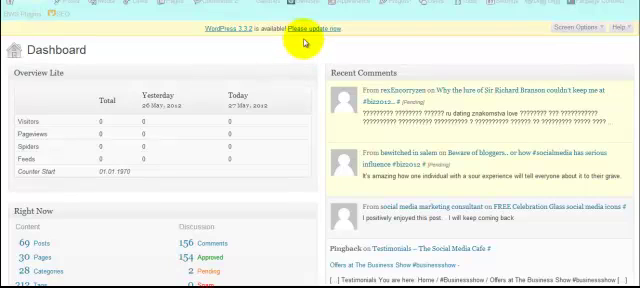
Step: Go to Appearance > Widgets and scroll to the Primary Sidebar widgets
{"action": "left_click", "coordinate": [340, 10]}
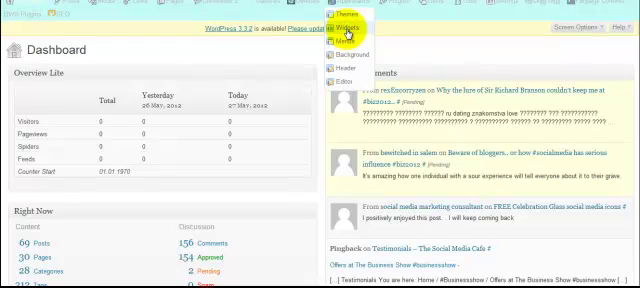
{"action": "left_click", "coordinate": [342, 25]}
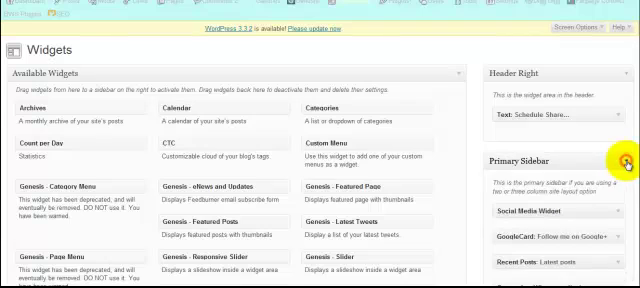
{"action": "mouse_move", "coordinate": [477, 183]}
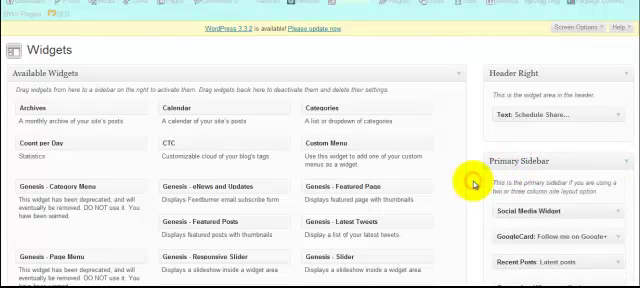
{"action": "scroll", "scroll_direction": "down", "scroll_amount": 3}
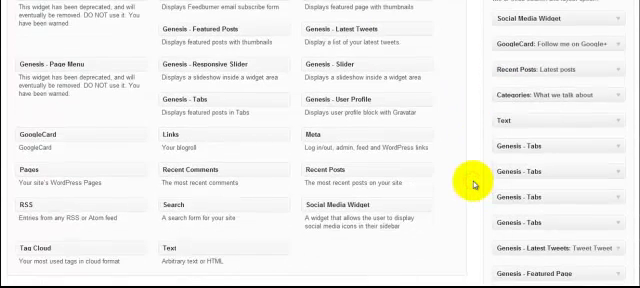
{"action": "mouse_move", "coordinate": [277, 253]}
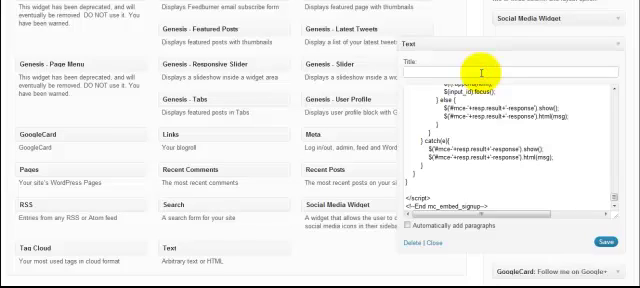
Step: Title the sidebar Text widget holding the signup embed code 'Want some help'
{"action": "type", "text": "Want some"}
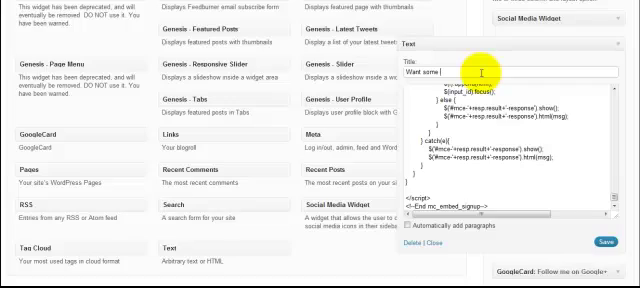
{"action": "type", "text": "help"}
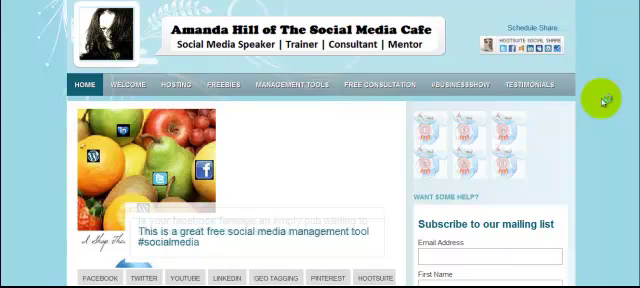
Step: Scroll the live blog to check the signup form under 'Want some help?'
{"action": "scroll", "scroll_direction": "down", "scroll_amount": 3}
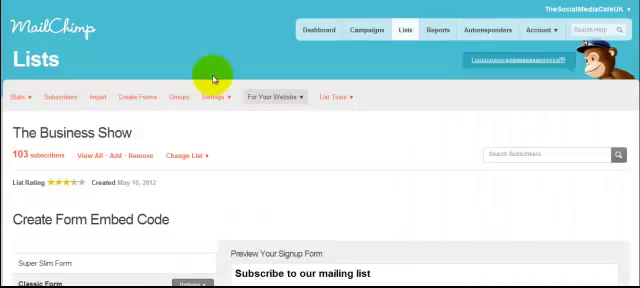
{"action": "mouse_move", "coordinate": [232, 216]}
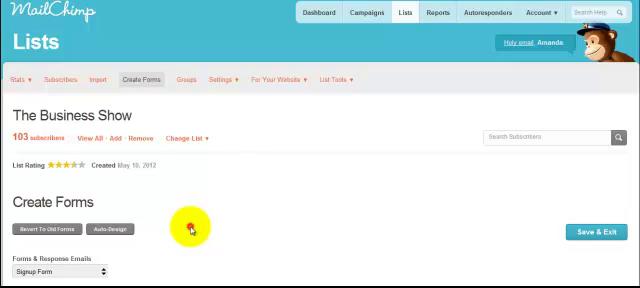
{"action": "mouse_move", "coordinate": [193, 228]}
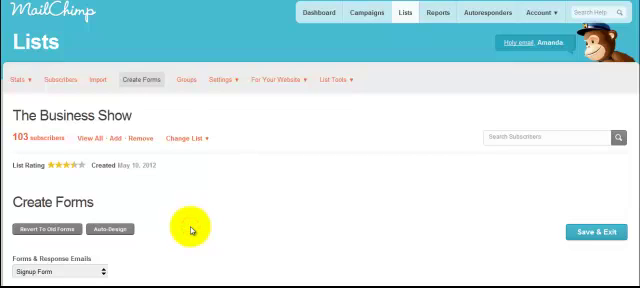
Step: Scroll down to The Business Show's subscribe, unsubscribe and update-profile forms
{"action": "scroll", "scroll_direction": "down", "scroll_amount": 3}
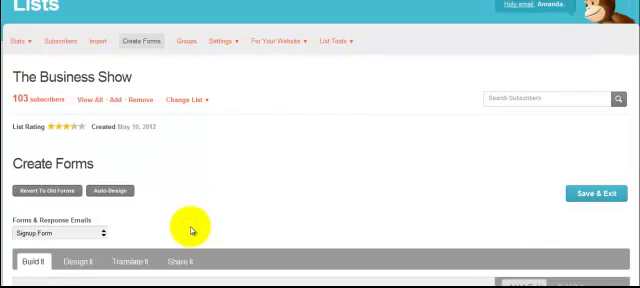
{"action": "scroll", "scroll_direction": "down", "scroll_amount": 3}
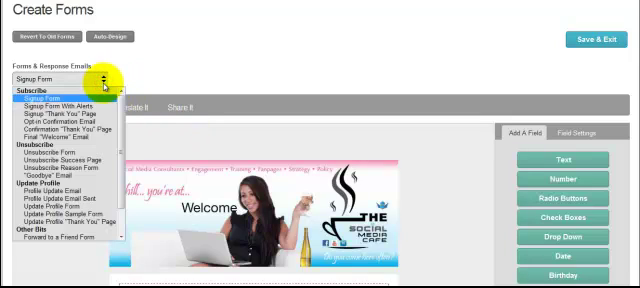
{"action": "mouse_move", "coordinate": [70, 119]}
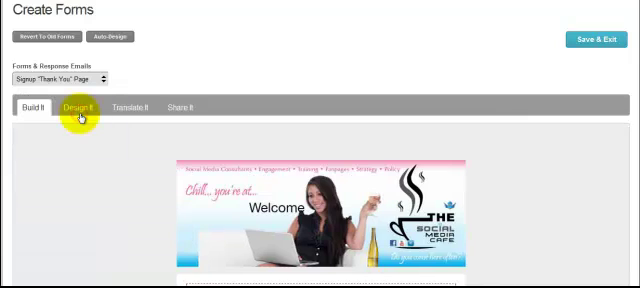
Step: Pick Signup "Thank You" Page from the Forms & Response Emails dropdown
{"action": "left_click", "coordinate": [30, 107]}
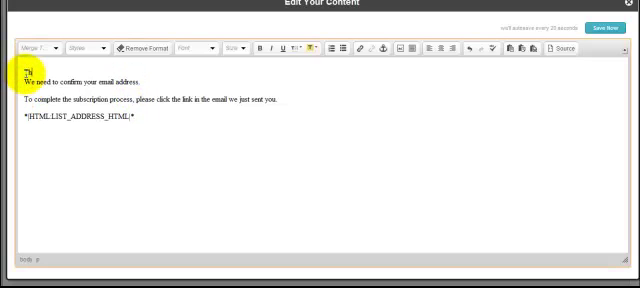
Step: Add "Thanks for that..." as the opening line of the confirmation message and save
{"action": "type", "text": "Thanks for that..."}
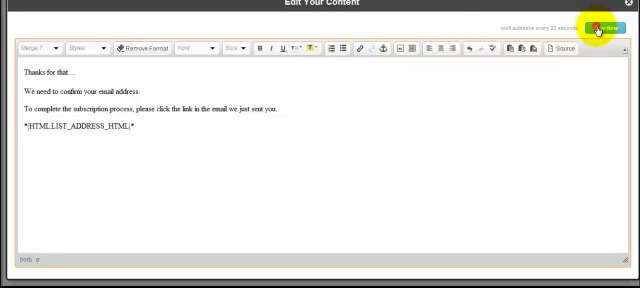
{"action": "left_click", "coordinate": [600, 24]}
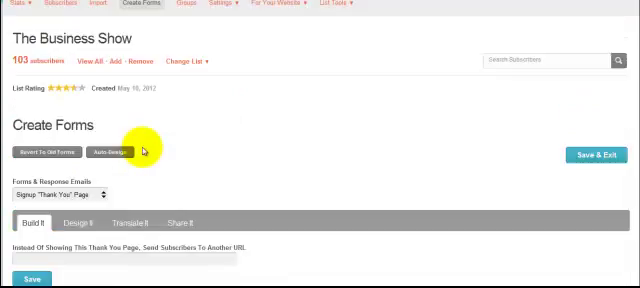
{"action": "scroll", "scroll_direction": "up", "scroll_amount": 3}
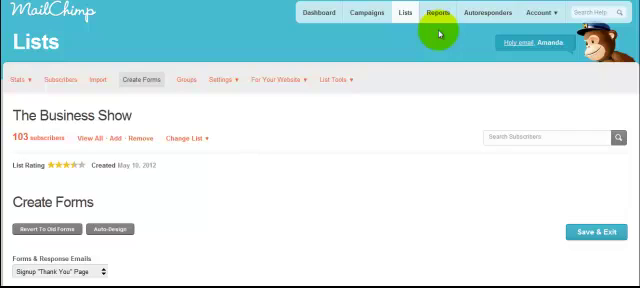